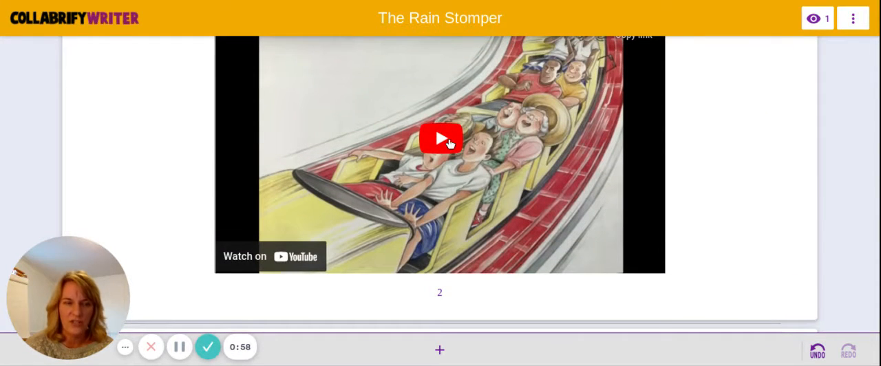
Play the Roller Coaster read-aloud video and pause it at 0:45.
{"action": "left_click", "coordinate": [440, 138]}
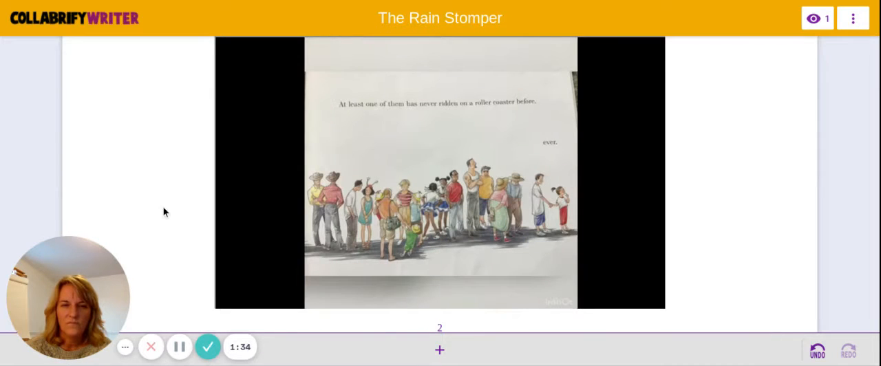
{"action": "mouse_move", "coordinate": [184, 298]}
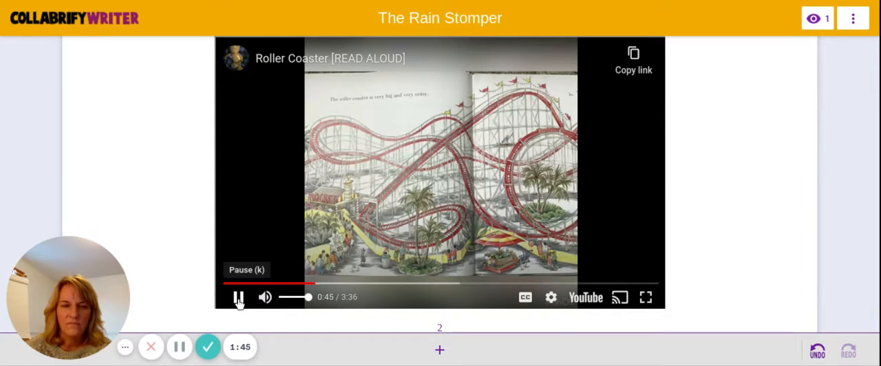
{"action": "left_click", "coordinate": [238, 296]}
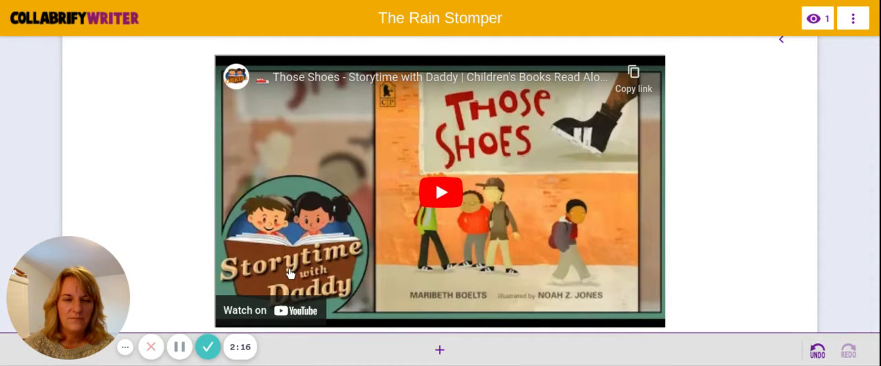
Start the Those Shoes read-aloud and dismiss the More videos overlay, leaving it paused.
{"action": "left_click", "coordinate": [440, 193]}
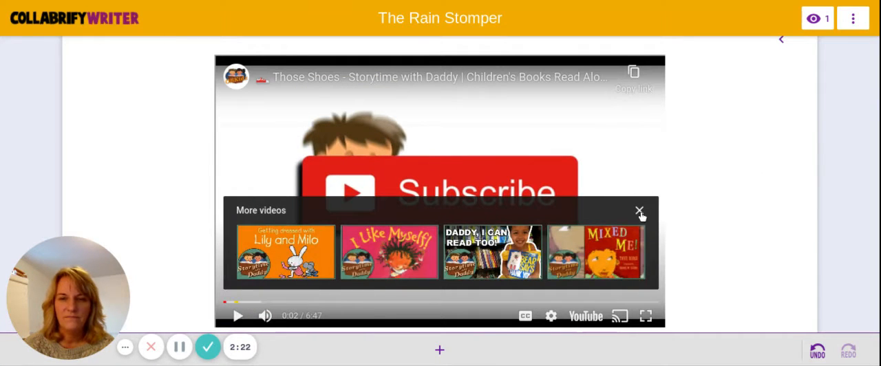
{"action": "left_click", "coordinate": [639, 211]}
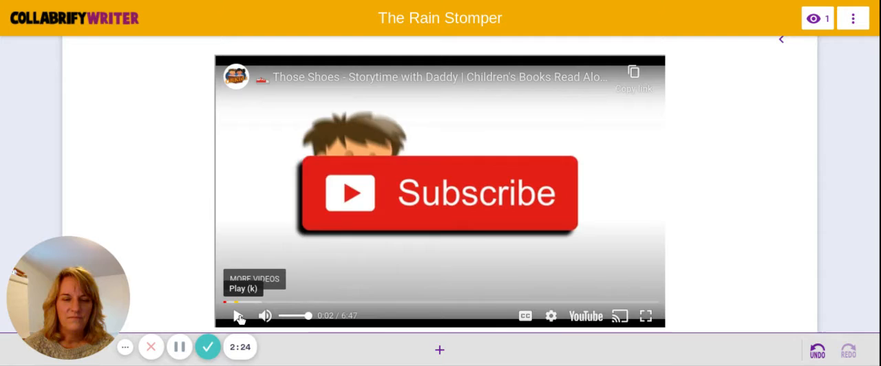